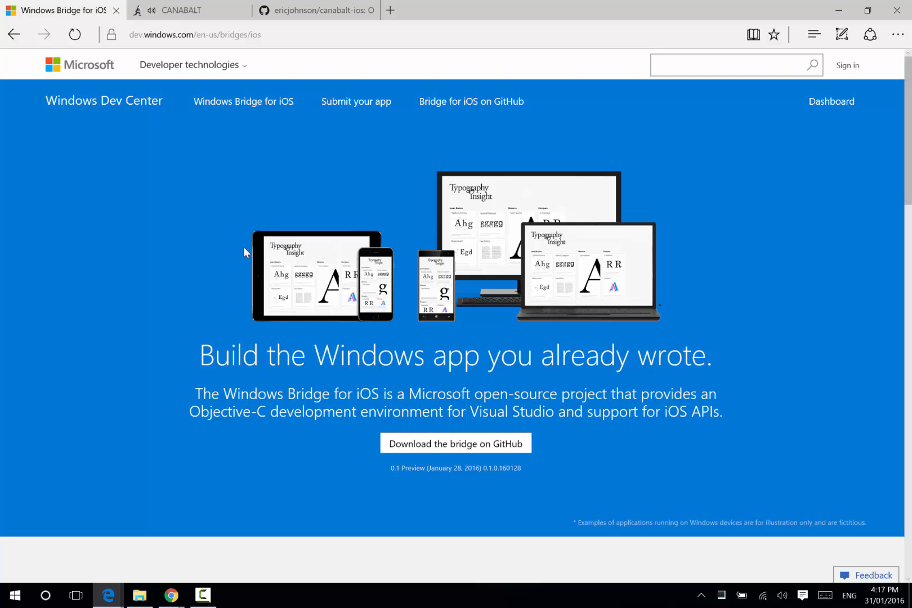
Scroll the Windows Bridge for iOS page and follow 'Download the bridge on GitHub' into a new tab.
{"action": "scroll", "scroll_direction": "down", "scroll_amount": 3}
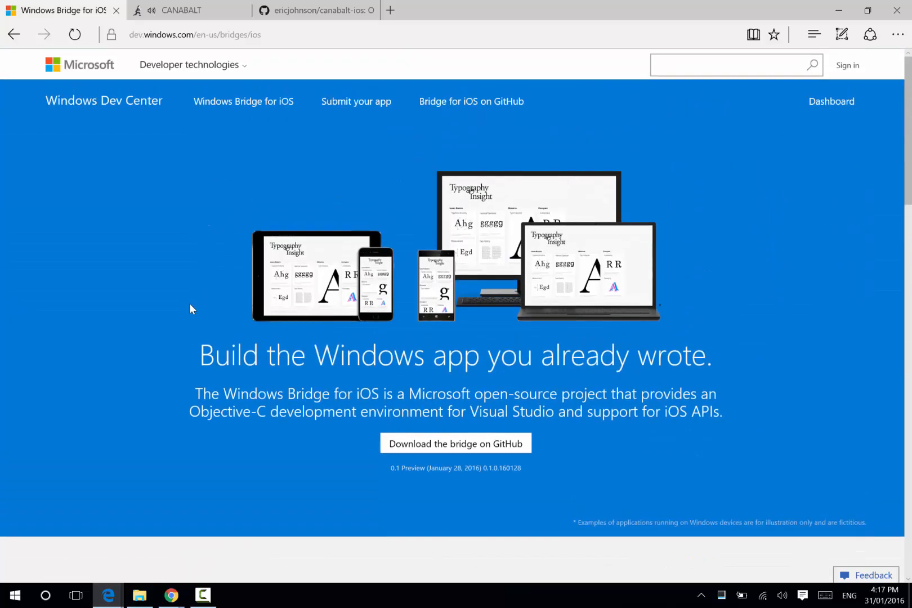
{"action": "mouse_move", "coordinate": [456, 443]}
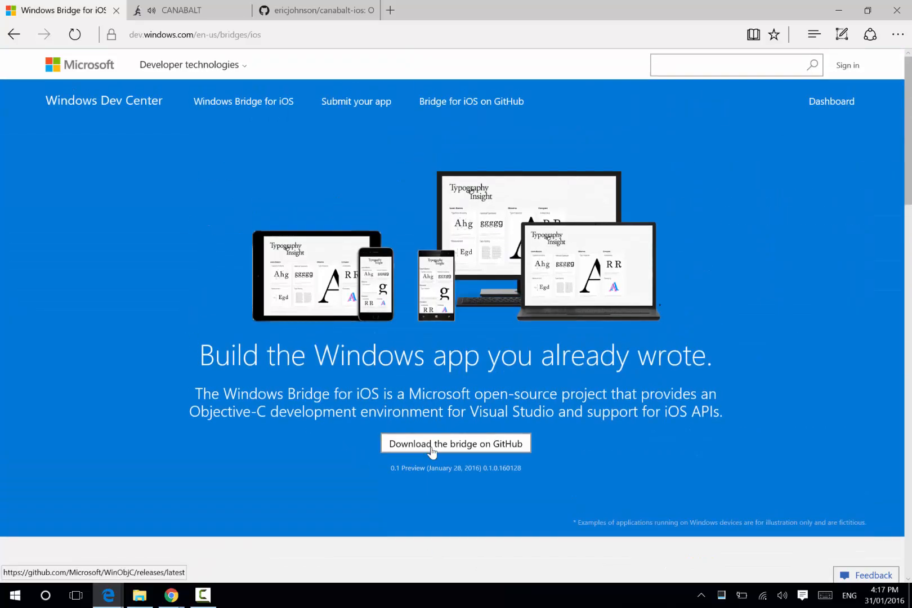
{"action": "left_click", "coordinate": [455, 443]}
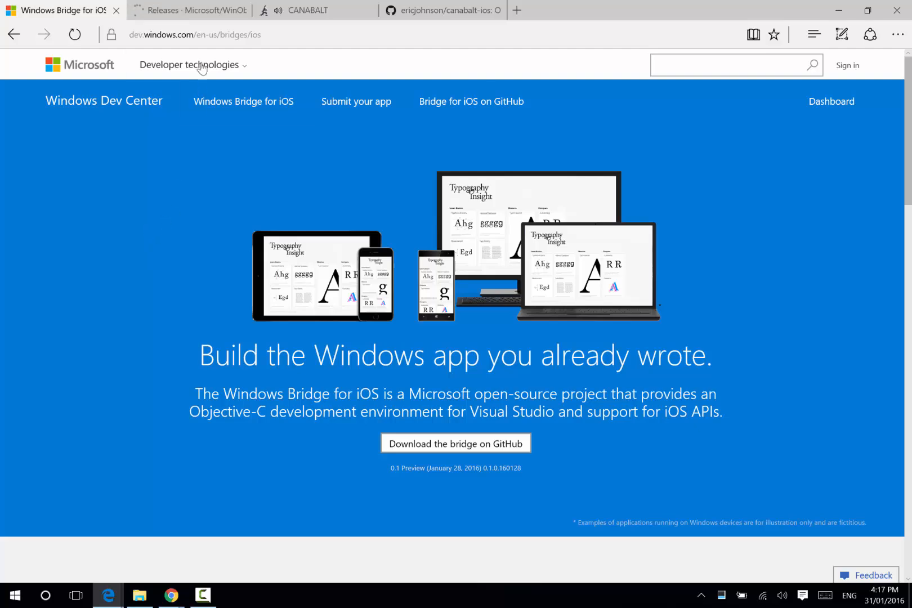
From the bridge releases page, save the January 14, 2016 preview's winobjc.zip into ios-bridge.
{"action": "left_click", "coordinate": [186, 10]}
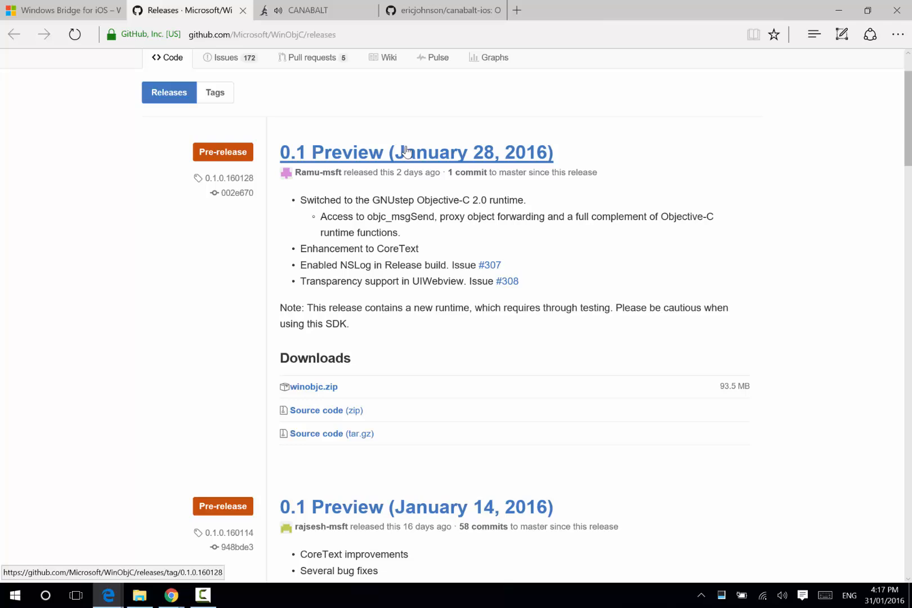
{"action": "double_click", "coordinate": [317, 307]}
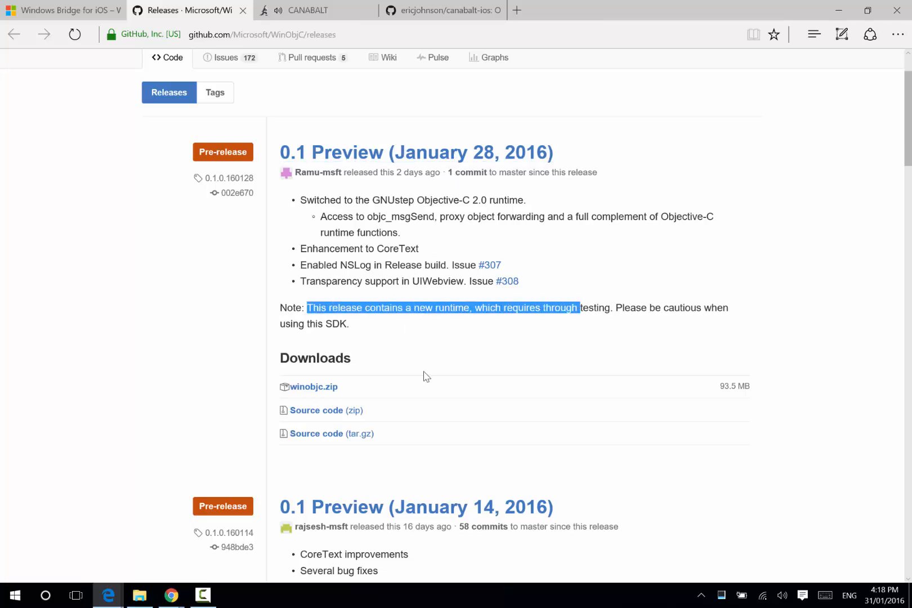
{"action": "mouse_move", "coordinate": [416, 507]}
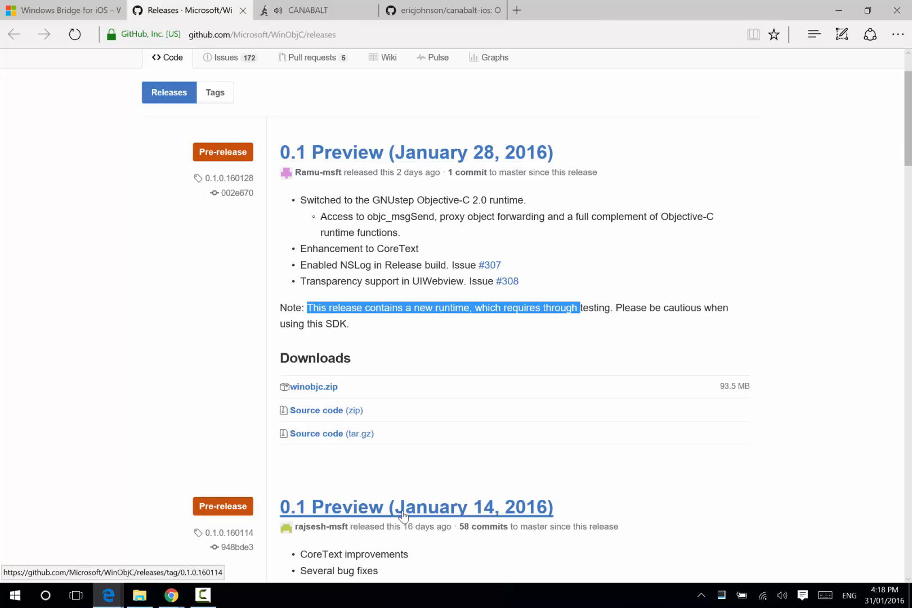
{"action": "scroll", "scroll_direction": "down", "scroll_amount": 3}
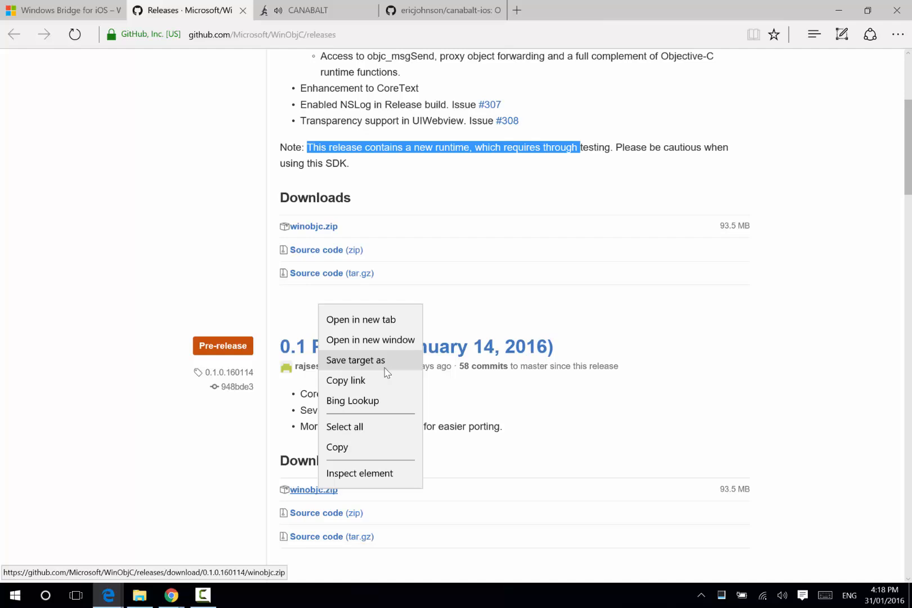
{"action": "left_click", "coordinate": [235, 239]}
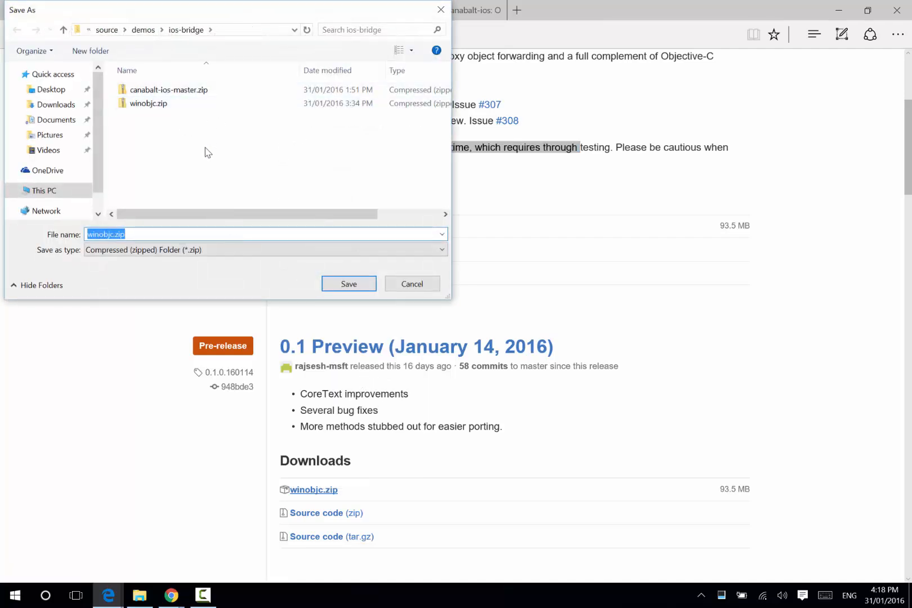
{"action": "left_click", "coordinate": [349, 284]}
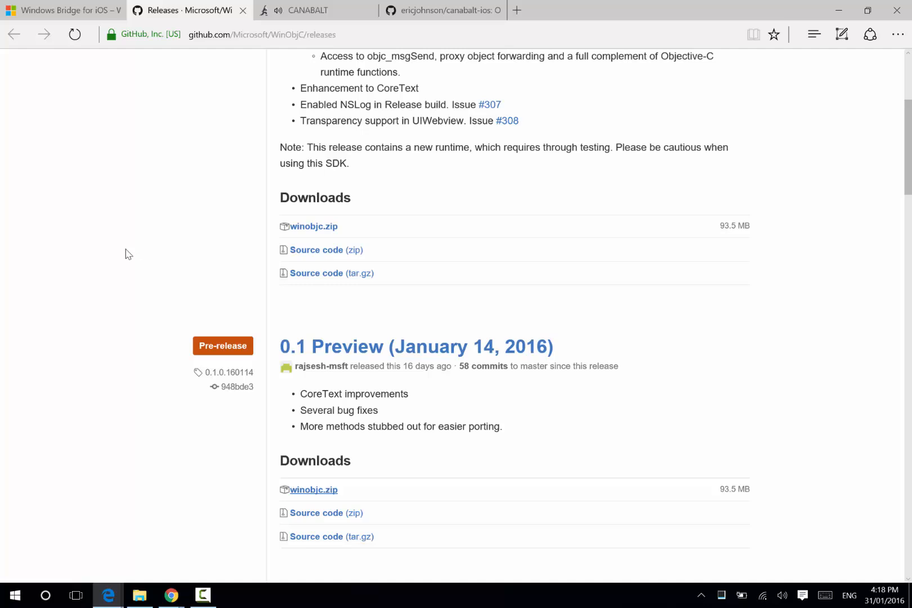
Start Canabalt in its browser tab with X and play until Game Over at 270m.
{"action": "left_click", "coordinate": [316, 10]}
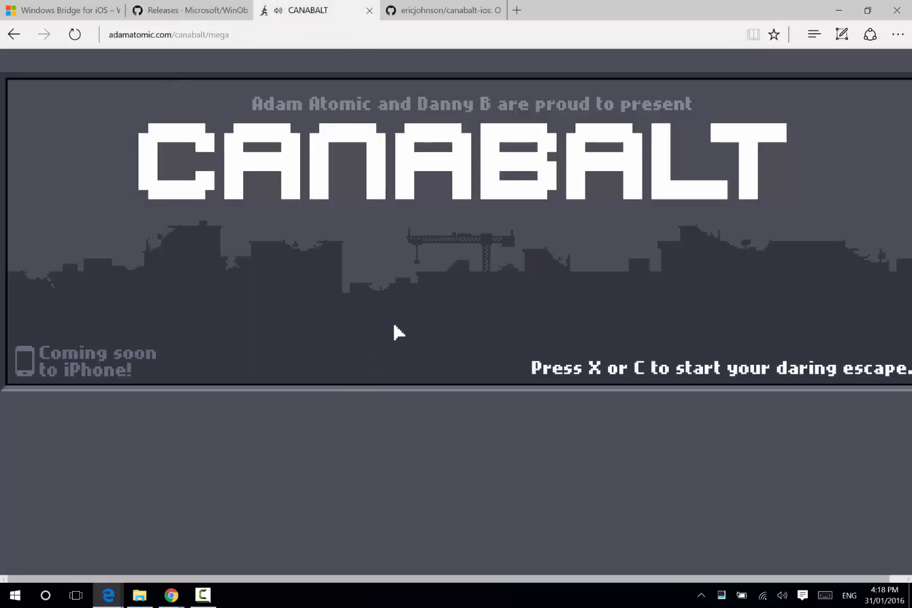
{"action": "key", "text": "x"}
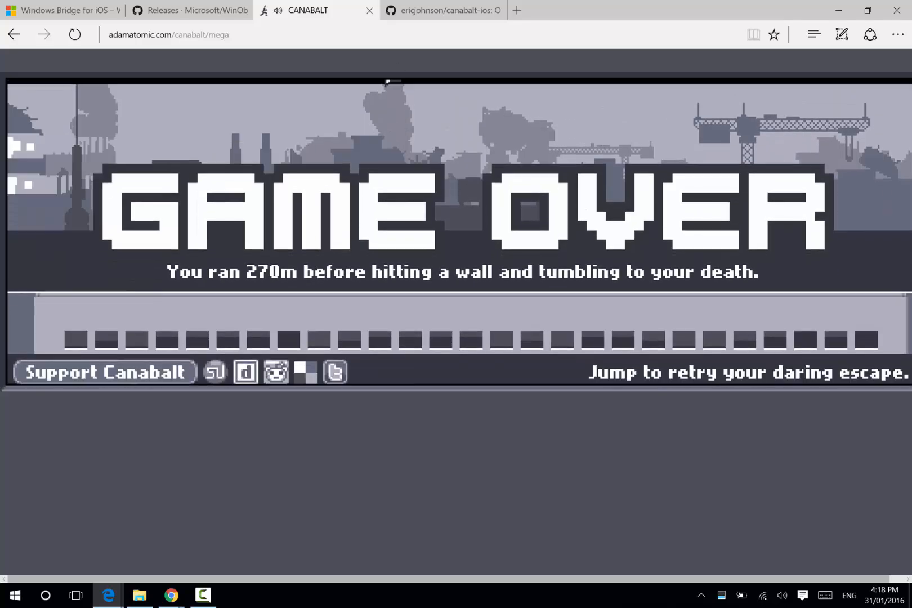
{"action": "left_click", "coordinate": [443, 10]}
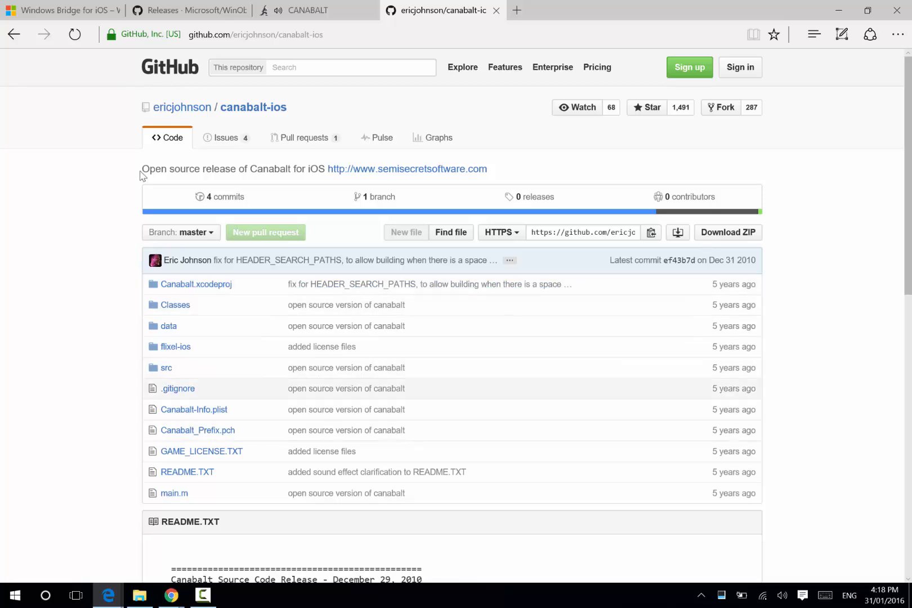
Save the repository's Download ZIP as canabalt-ios-master.zip in the ios-bridge folder.
{"action": "right_click", "coordinate": [727, 232]}
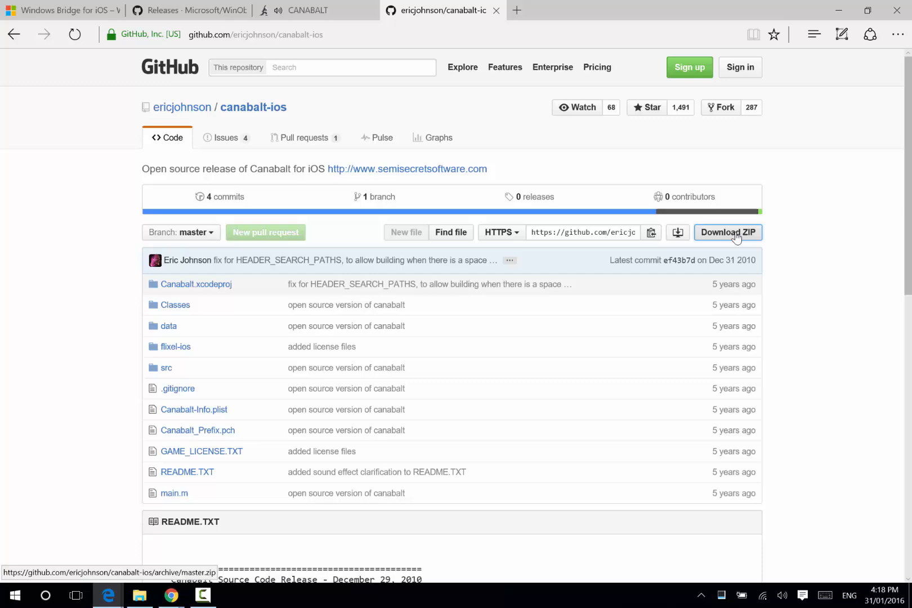
{"action": "left_click", "coordinate": [727, 232]}
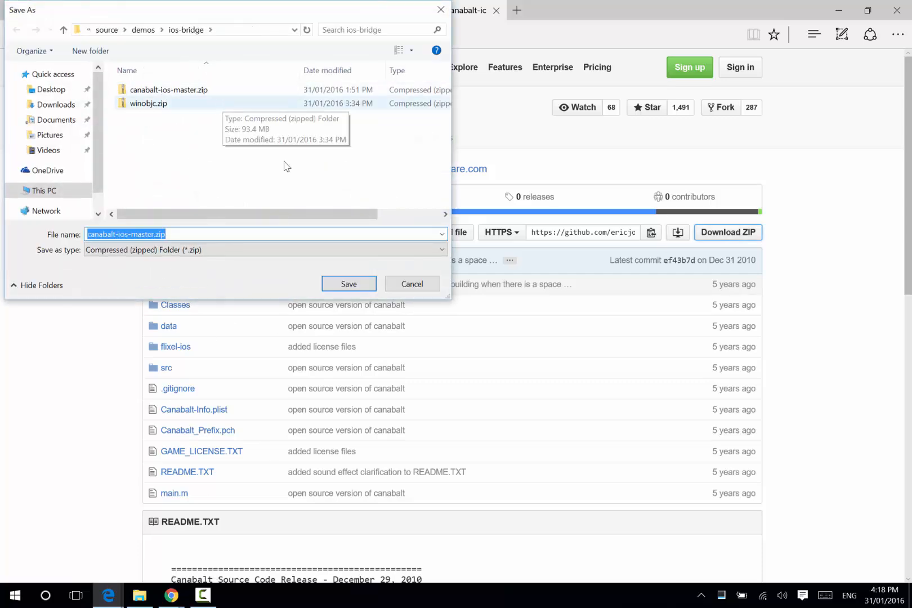
{"action": "left_click", "coordinate": [411, 284]}
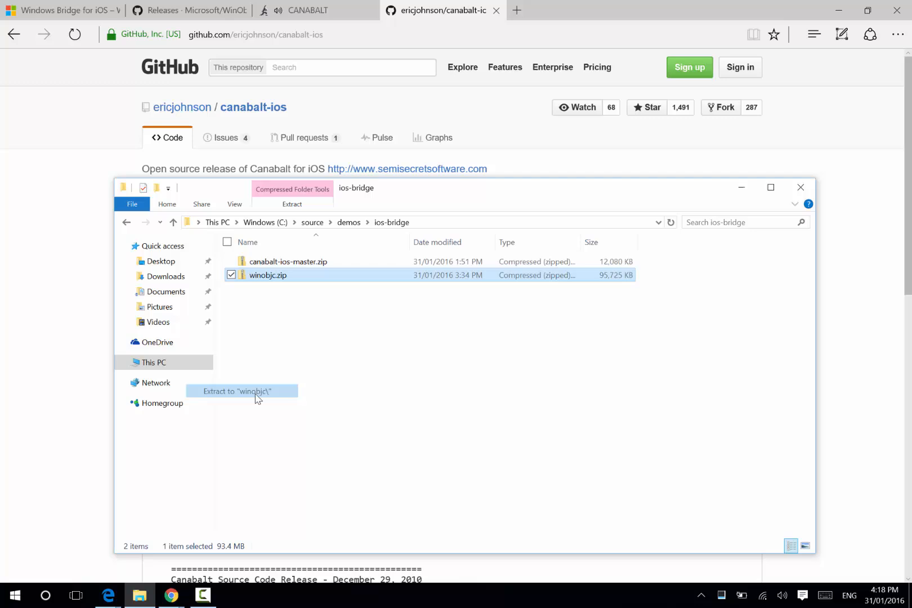
Extract winobjc.zip, browse its Classes and bin folders, then return to canabalt-ios-master.
{"action": "left_click", "coordinate": [241, 390]}
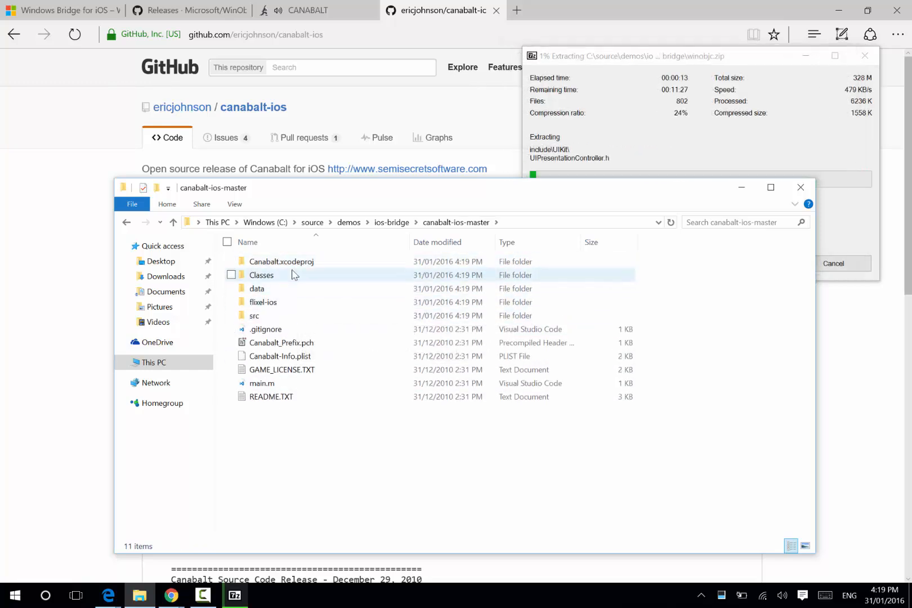
{"action": "double_click", "coordinate": [262, 275]}
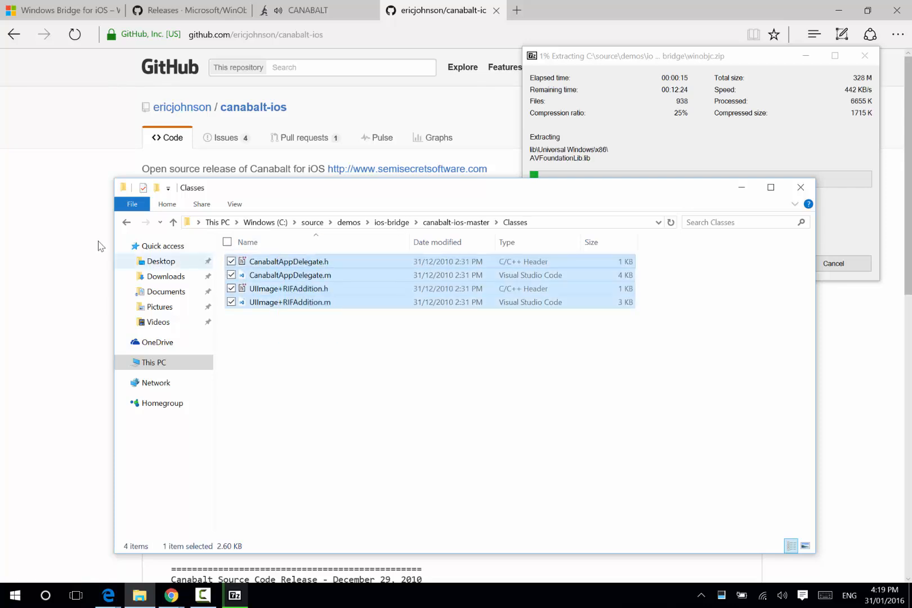
{"action": "left_click", "coordinate": [173, 223]}
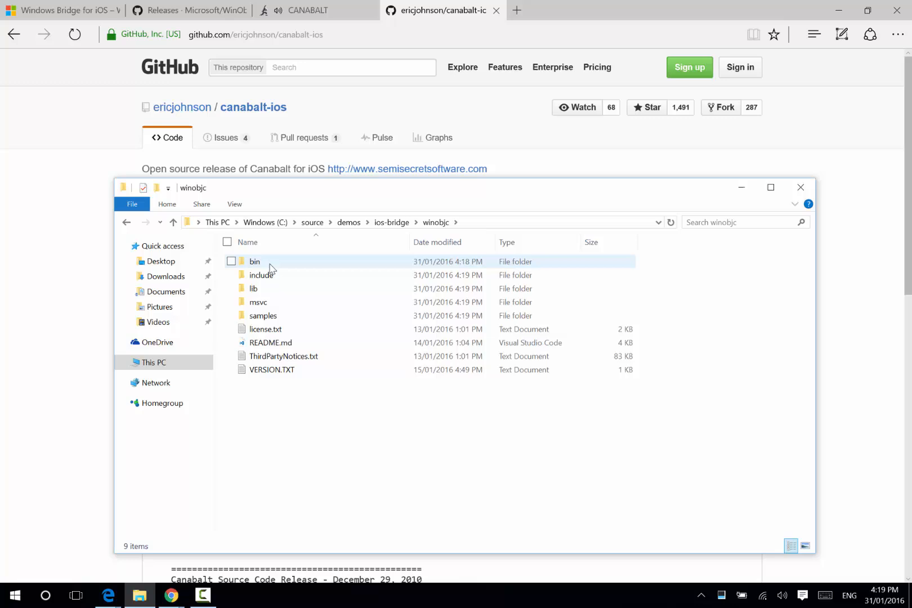
{"action": "double_click", "coordinate": [254, 262]}
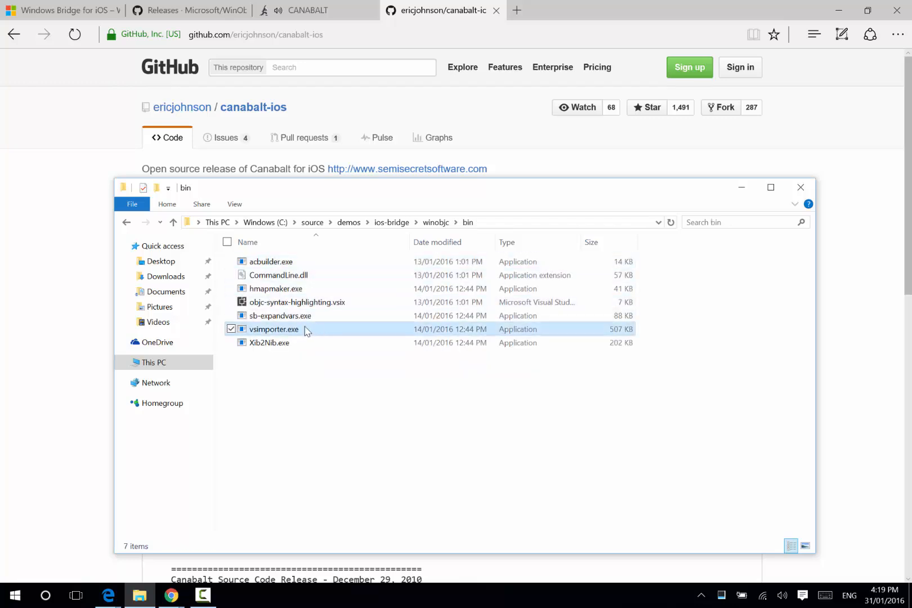
{"action": "left_click", "coordinate": [173, 222]}
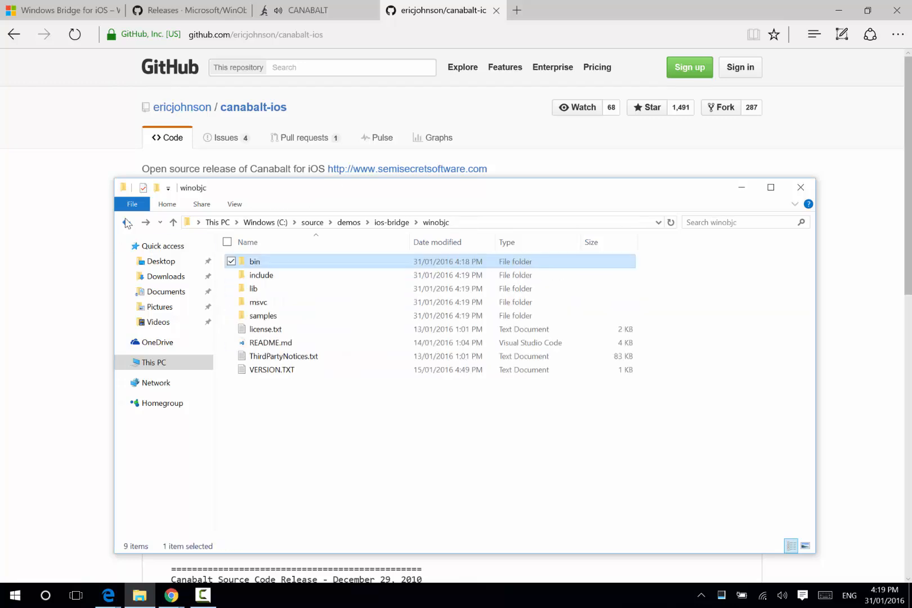
{"action": "left_click", "coordinate": [126, 222]}
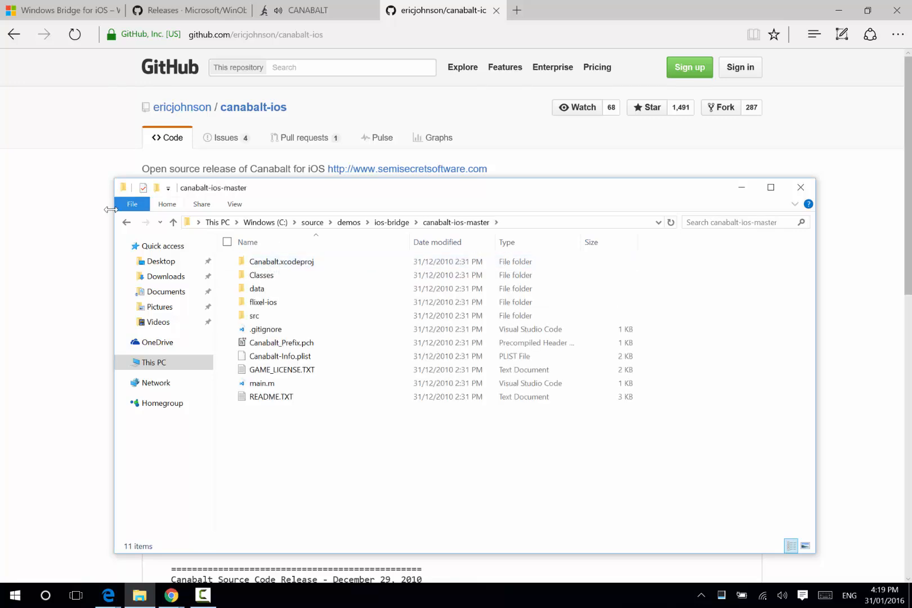
{"action": "left_click", "coordinate": [132, 204]}
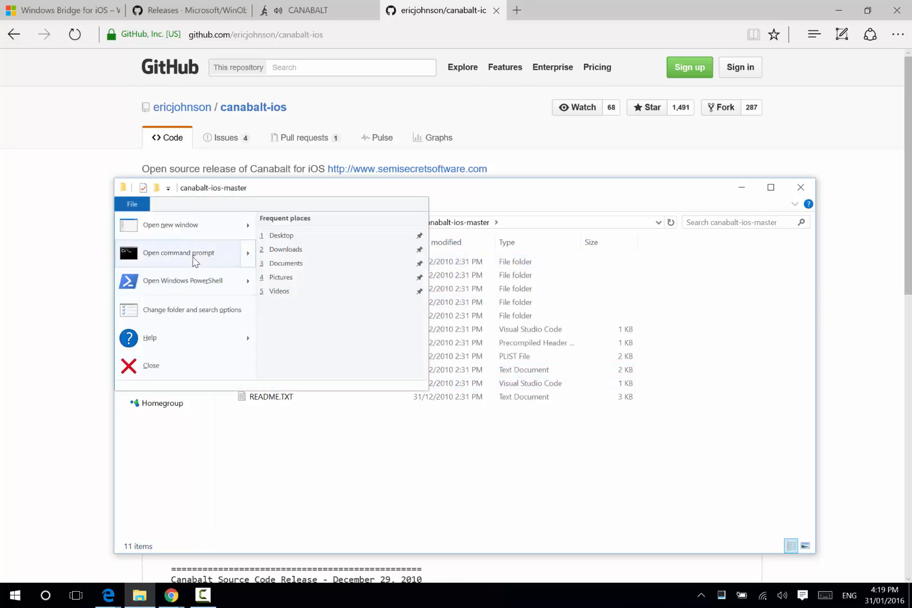
Open a command prompt in canabalt-ios-master and enter ..\winobjc\bin\vsimporter.exe.
{"action": "left_click", "coordinate": [178, 253]}
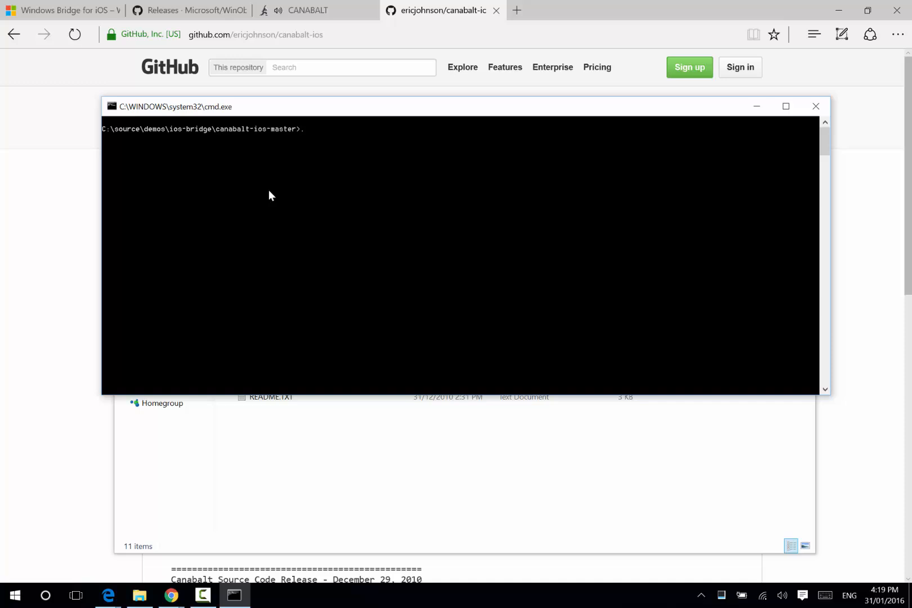
{"action": "type", "text": "..\\"}
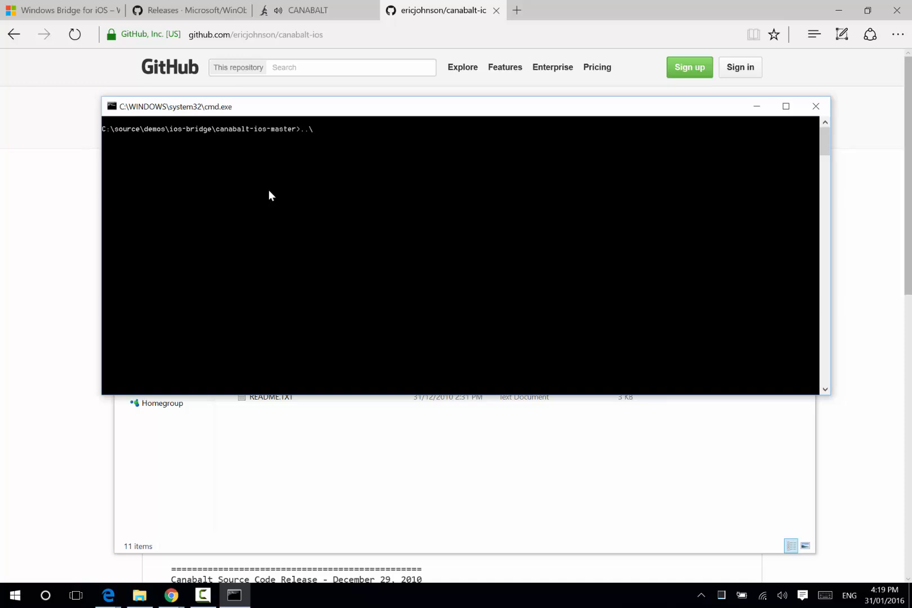
{"action": "type", "text": "winobjc\\b"}
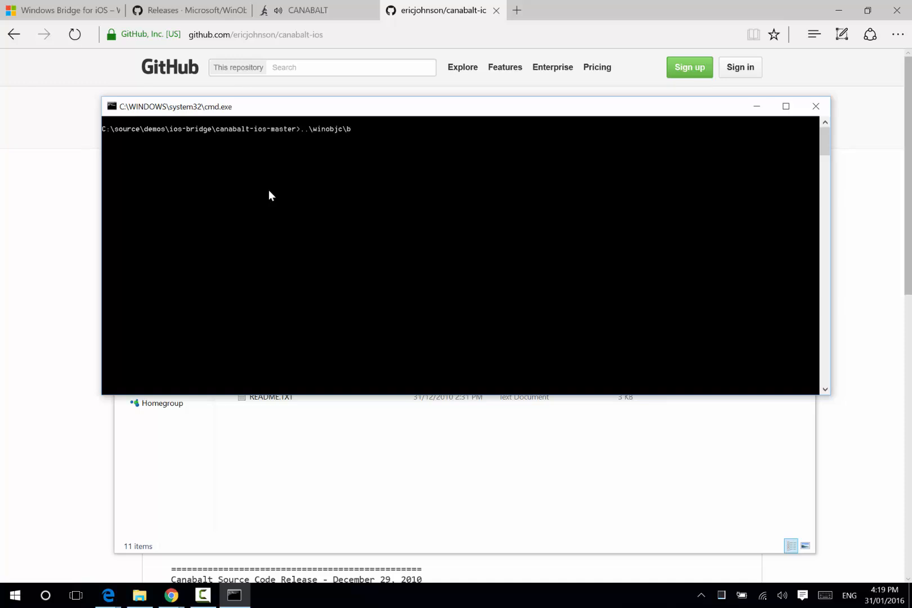
{"action": "type", "text": "in\\vsimporter.exe"}
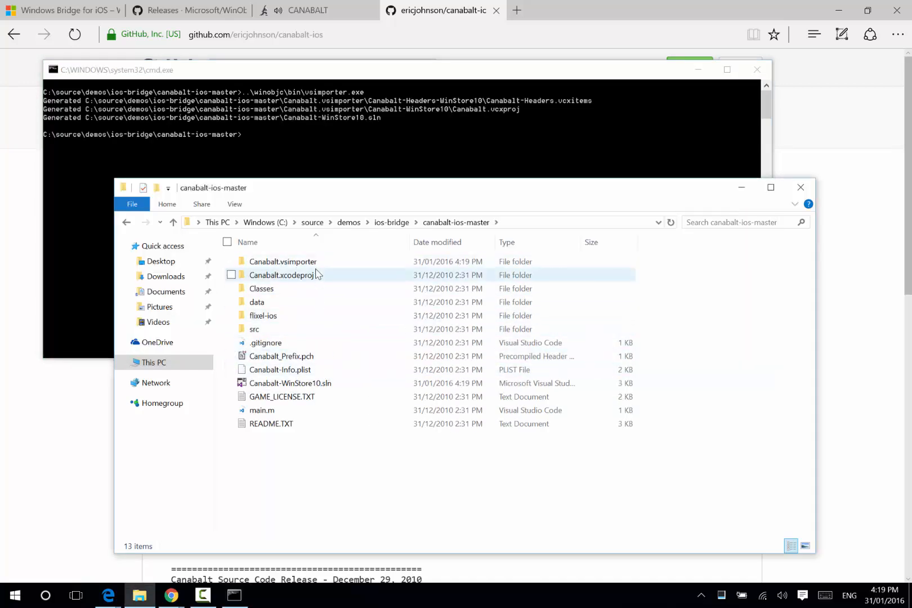
Select the generated Canabalt-WinStore10.sln in the canabalt-ios-master folder.
{"action": "left_click", "coordinate": [290, 383]}
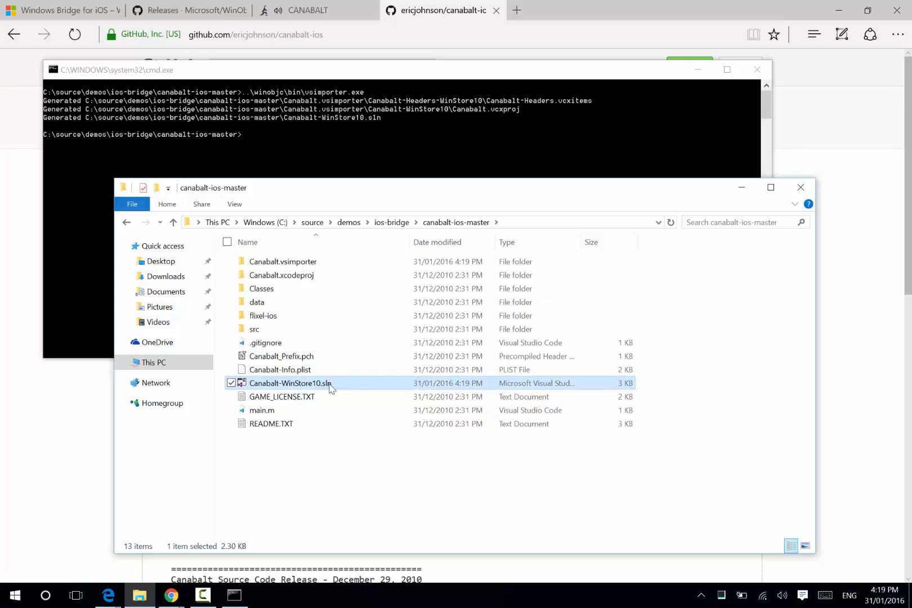
{"action": "mouse_move", "coordinate": [342, 387]}
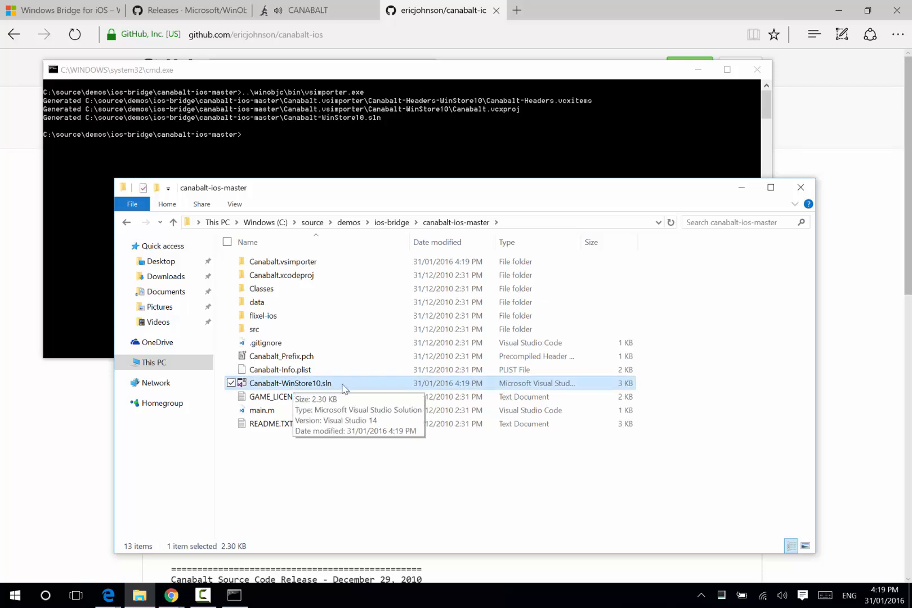
Open Canabalt-WinStore10.sln and expand the Canabalt-Headers and Canabalt projects in Solution Explorer.
{"action": "double_click", "coordinate": [290, 383]}
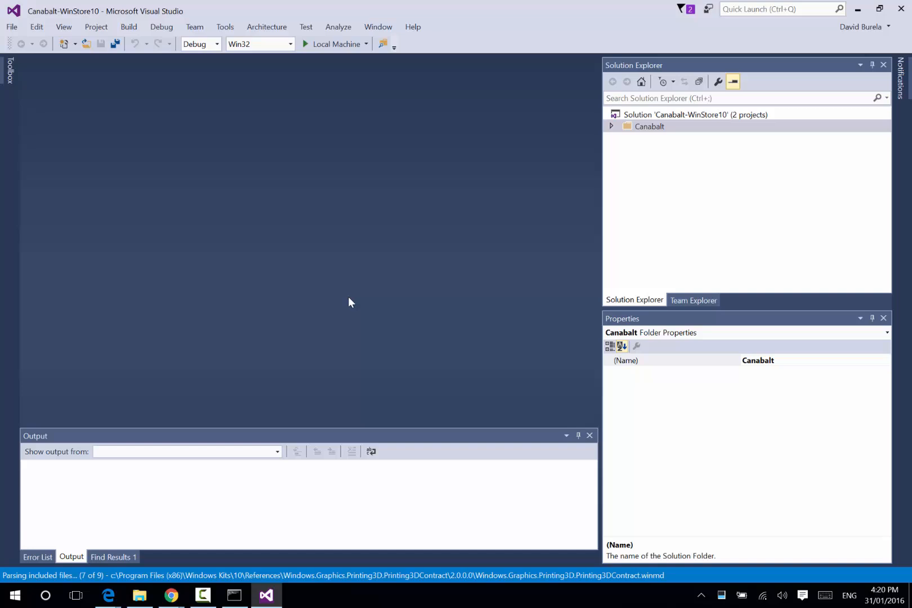
{"action": "mouse_move", "coordinate": [612, 126]}
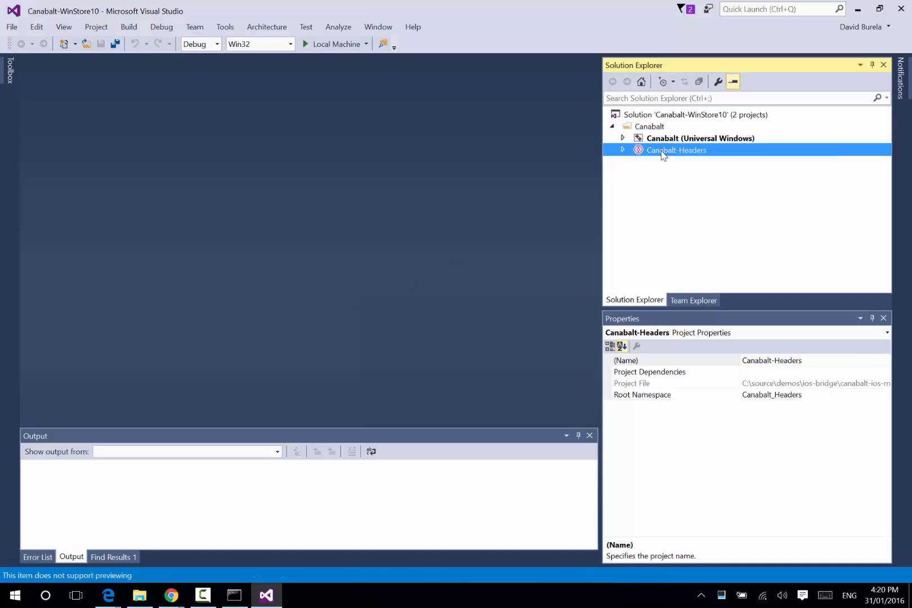
{"action": "left_click", "coordinate": [700, 138]}
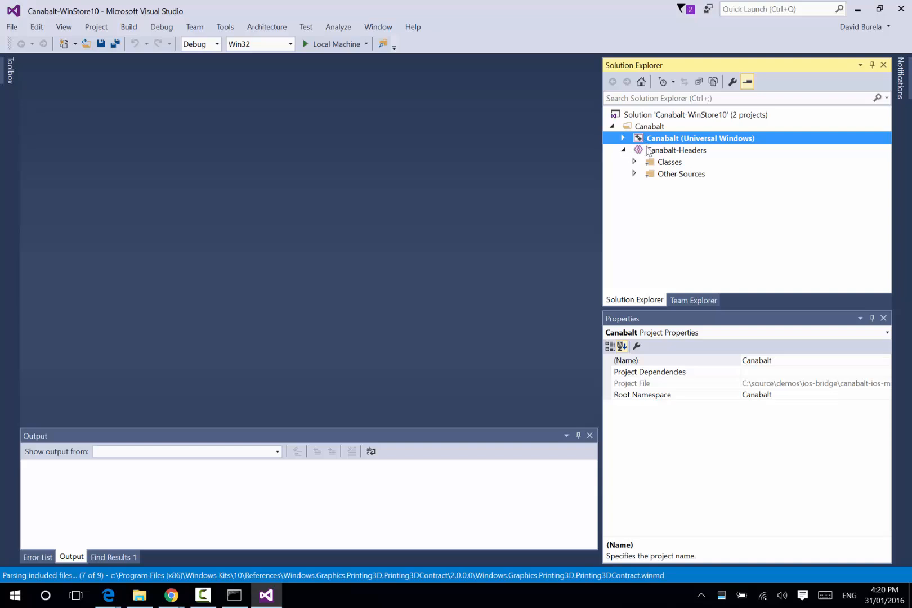
{"action": "left_click", "coordinate": [622, 138]}
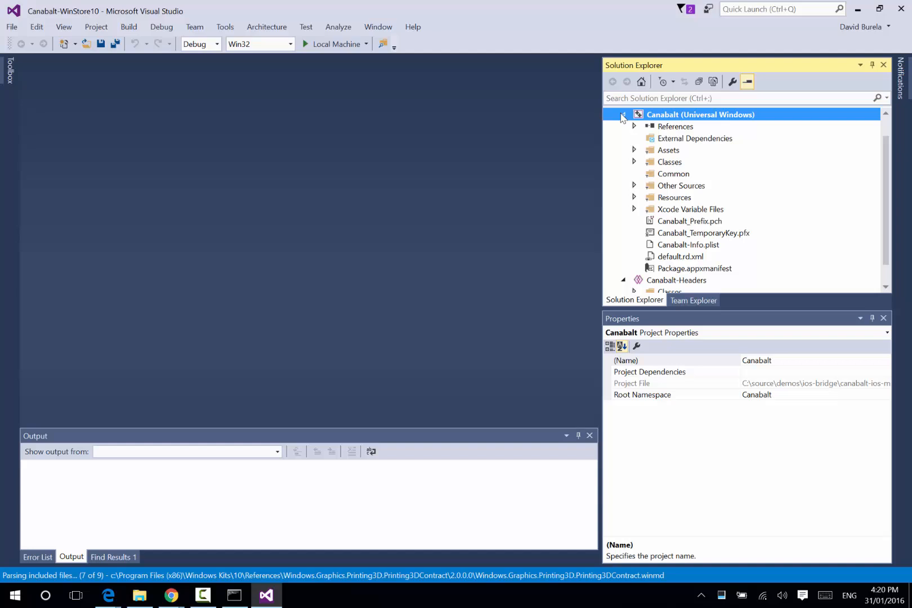
{"action": "left_click", "coordinate": [622, 114]}
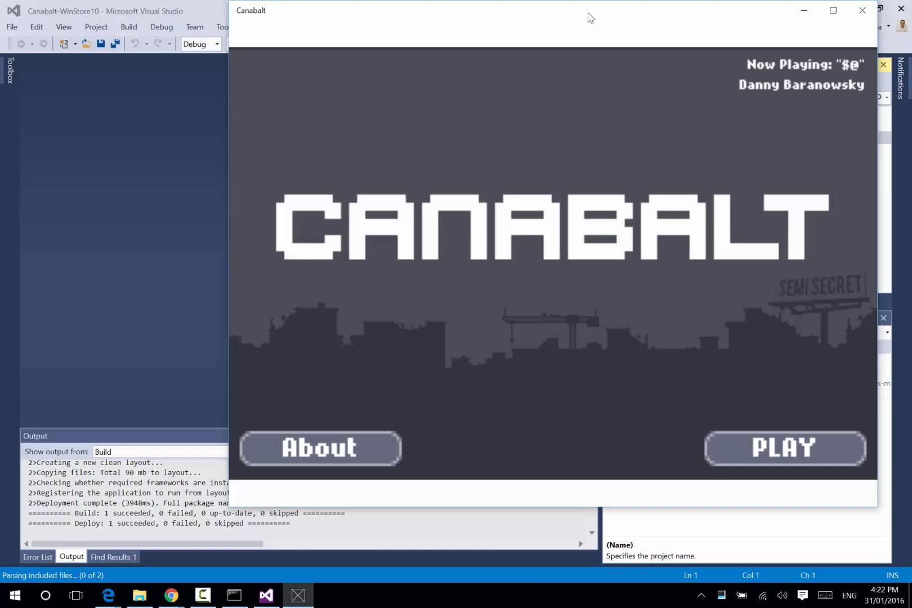
Play the Windows Canabalt build, view its About credits screen, then close the app.
{"action": "left_click", "coordinate": [831, 11]}
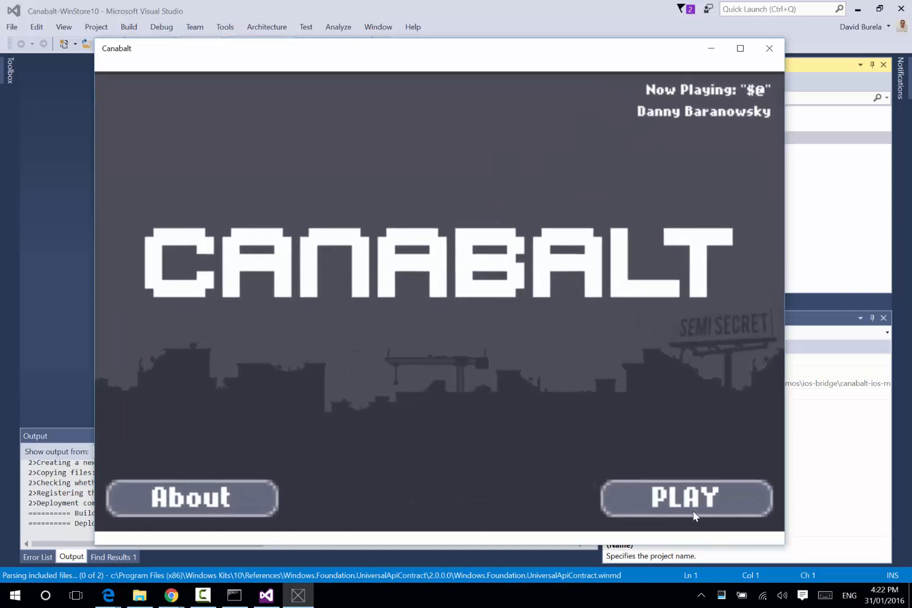
{"action": "left_click", "coordinate": [686, 498]}
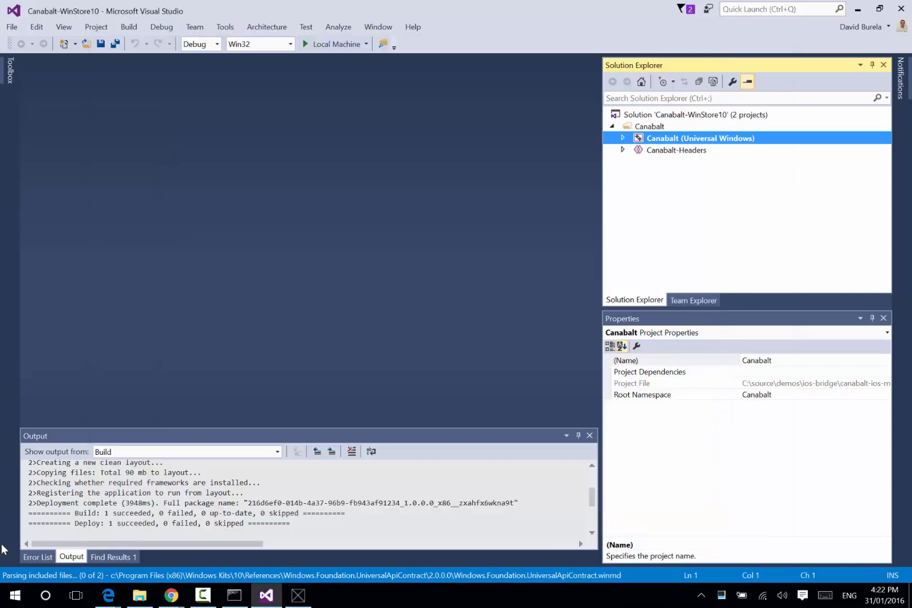
{"action": "left_click", "coordinate": [299, 595]}
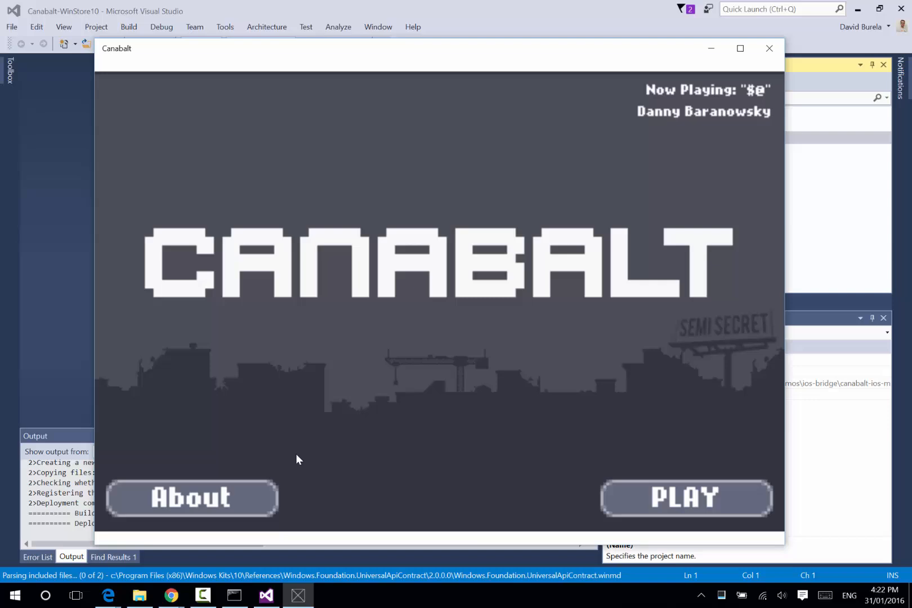
{"action": "left_click", "coordinate": [191, 498]}
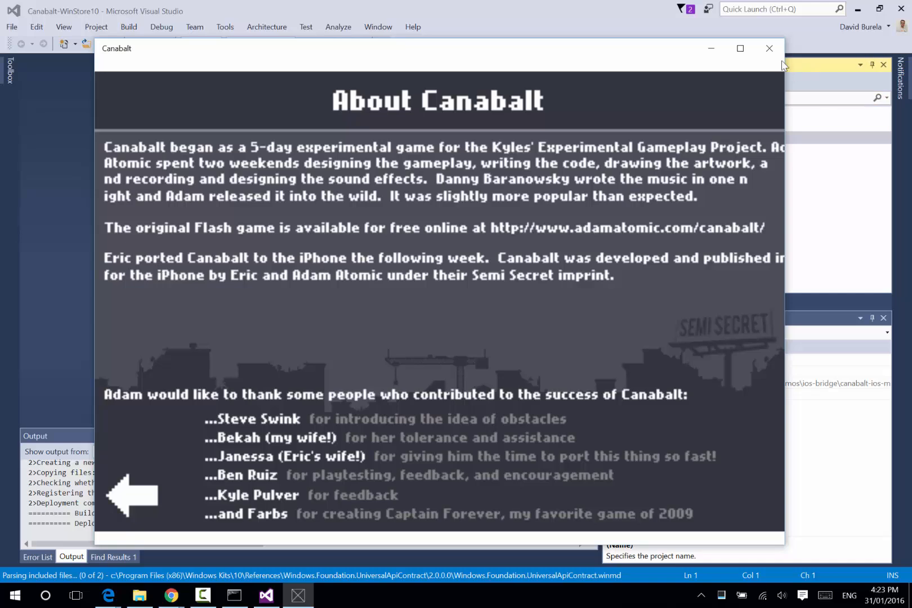
{"action": "left_click", "coordinate": [770, 48]}
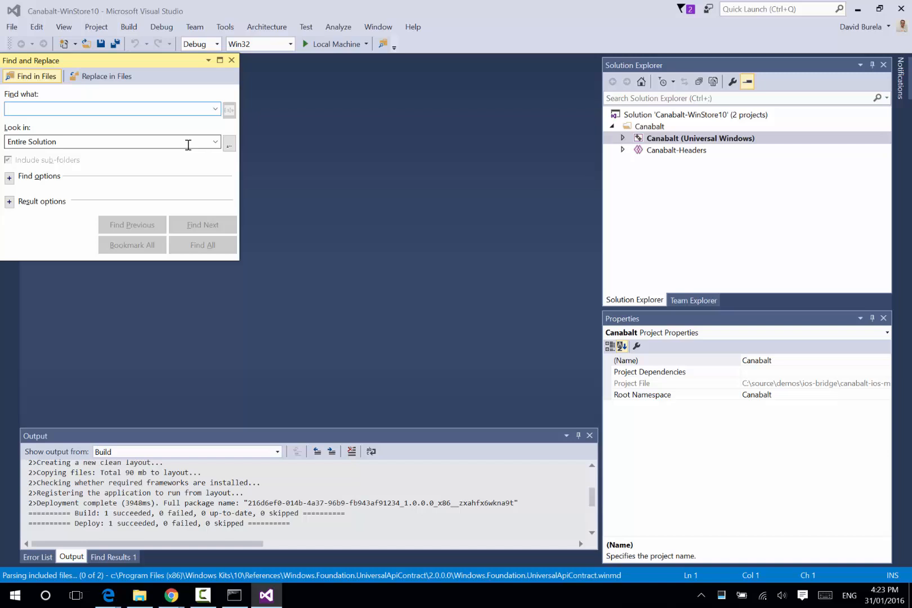
Find 'exper' across the entire solution, locating the About text in MenuState.m.
{"action": "type", "text": "experimental"}
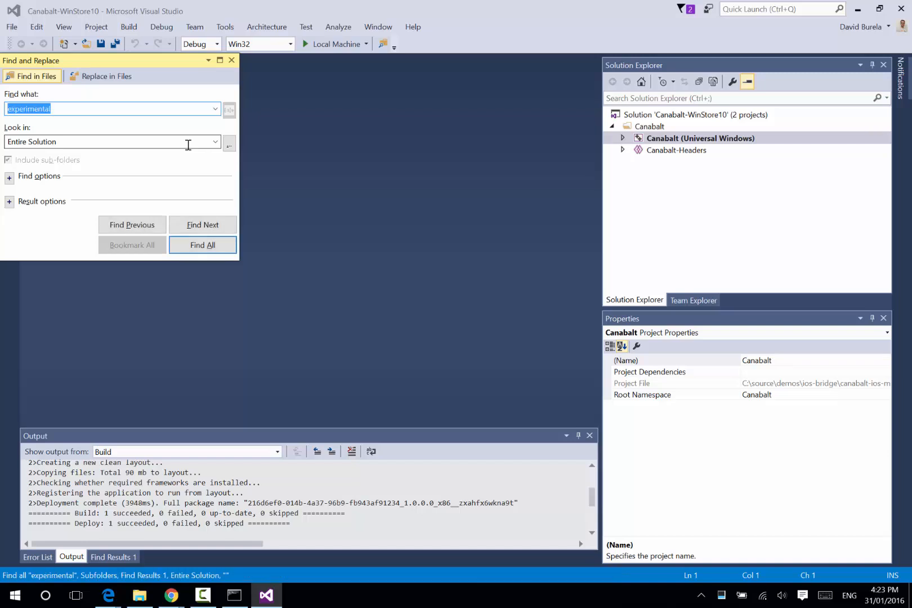
{"action": "left_click", "coordinate": [203, 244]}
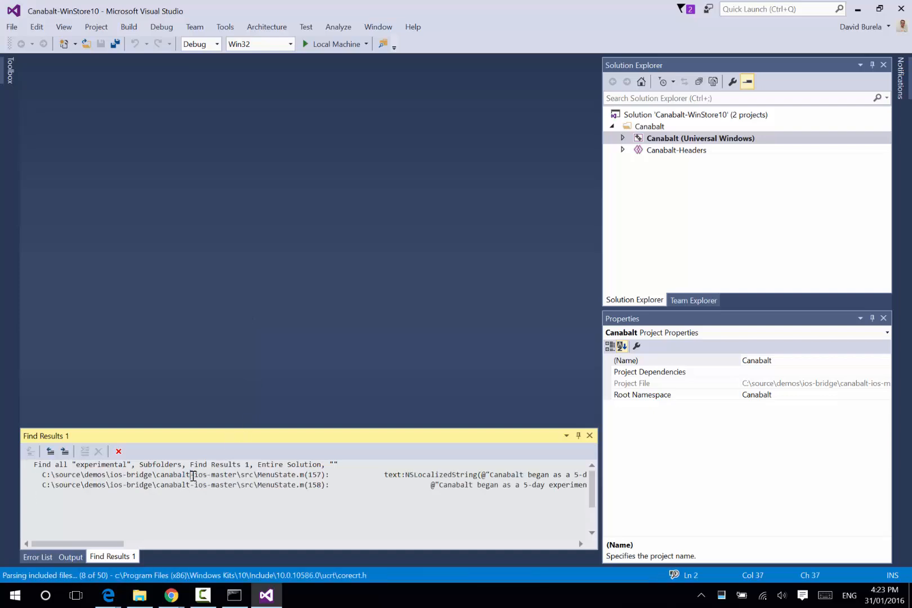
In MenuState.m line 157, append the About text line "And ported to Windows 10 by…".
{"action": "double_click", "coordinate": [180, 475]}
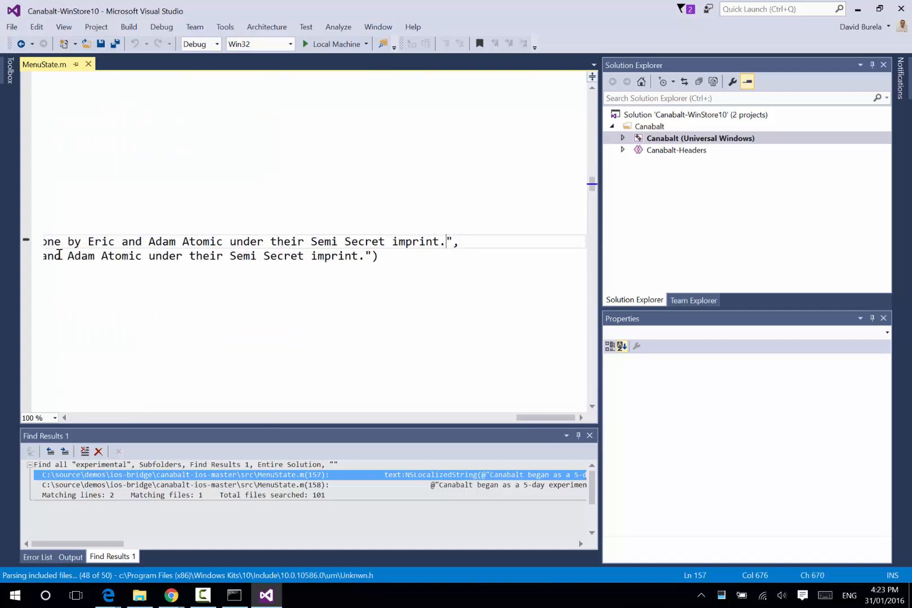
{"action": "type", "text": "\\n"}
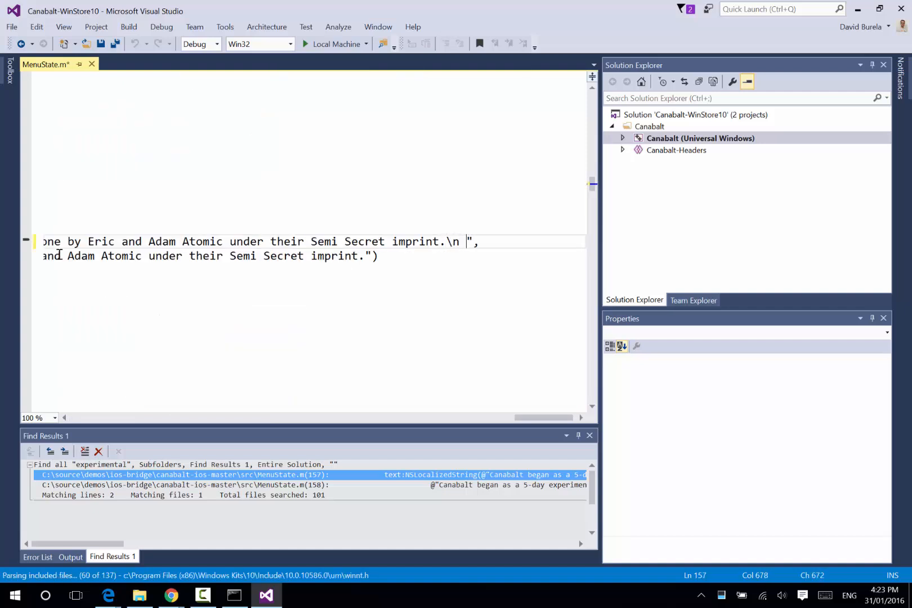
{"action": "type", "text": "And"}
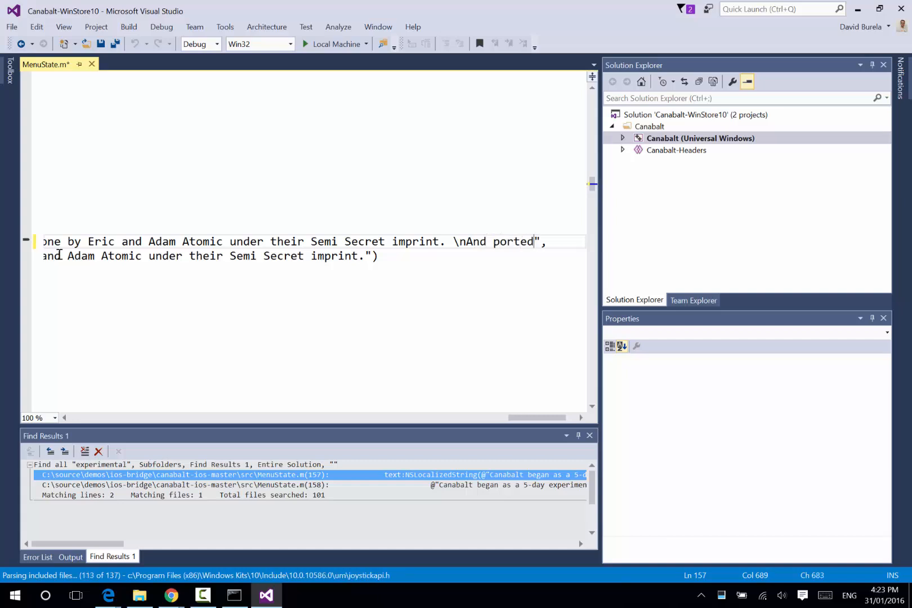
{"action": "type", "text": "to WInd"}
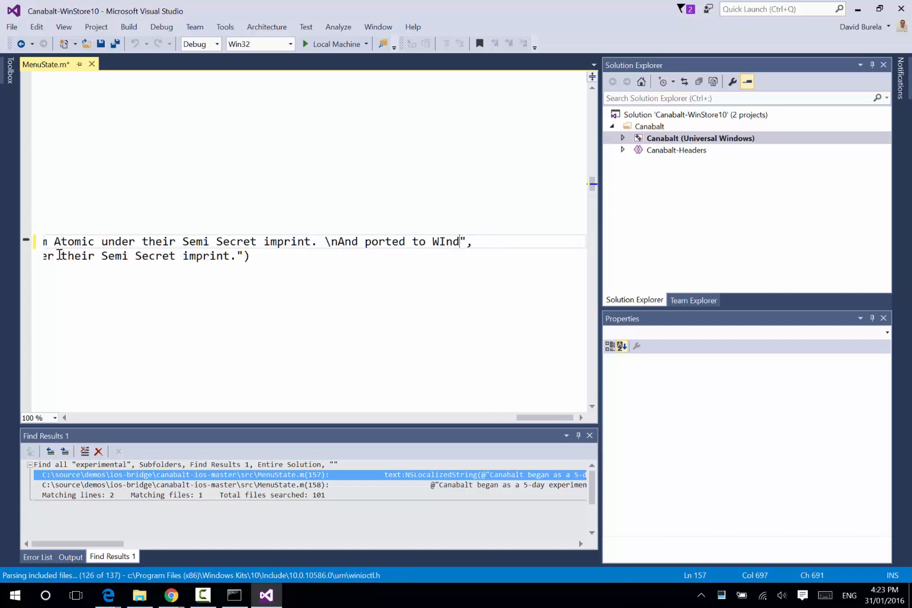
{"action": "type", "text": "ows 10 b"}
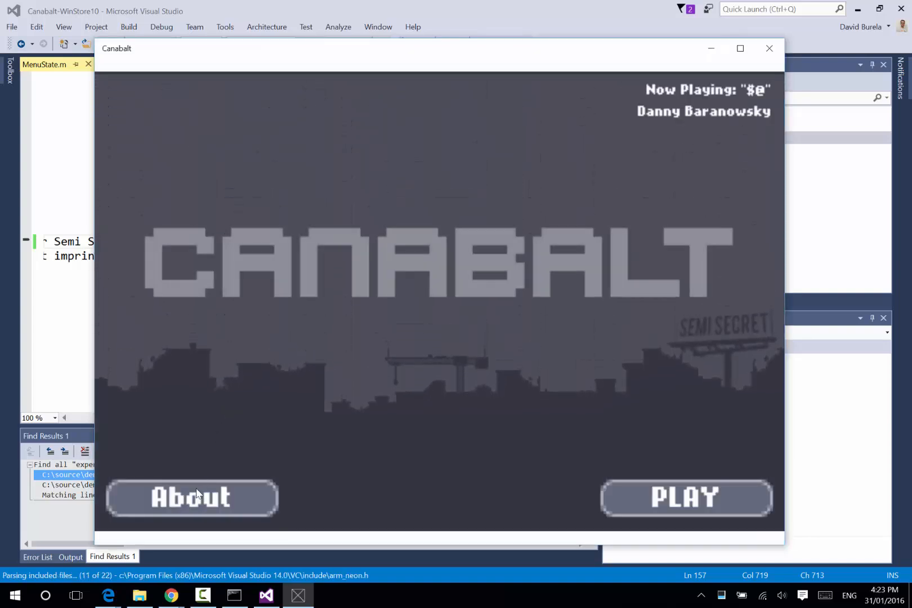
Open Canabalt's About screen to confirm the "ported to Windows 10" credit line.
{"action": "left_click", "coordinate": [193, 499]}
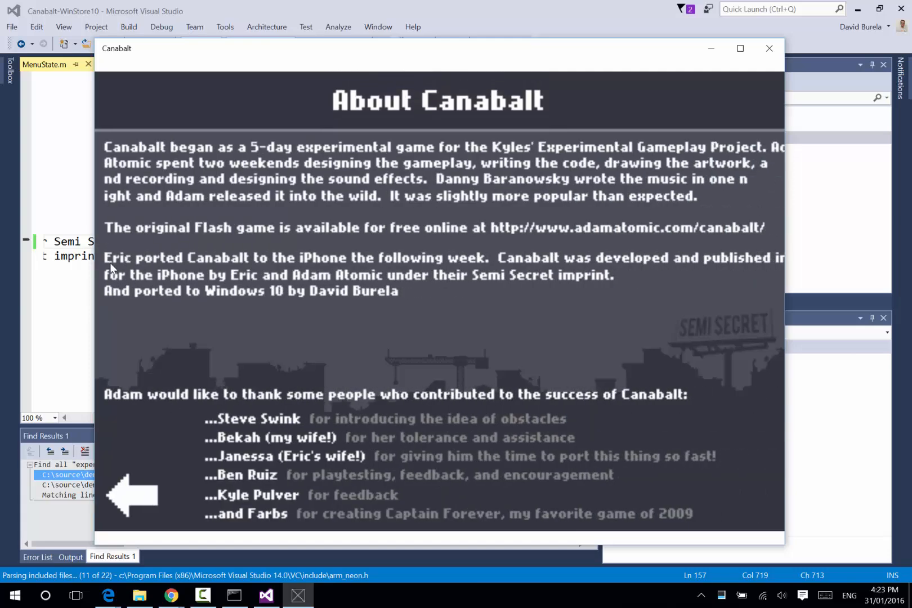
{"action": "mouse_move", "coordinate": [280, 309]}
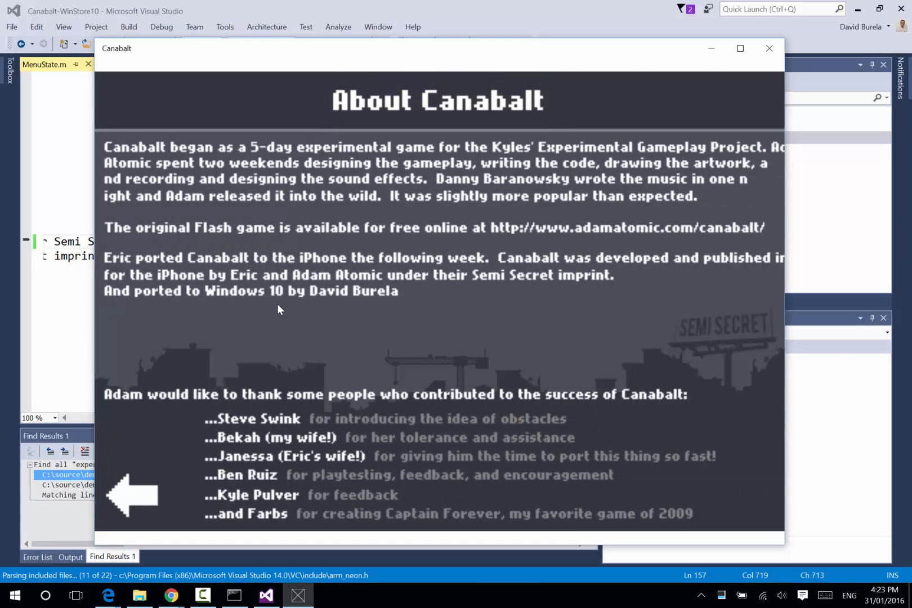
{"action": "mouse_move", "coordinate": [410, 309]}
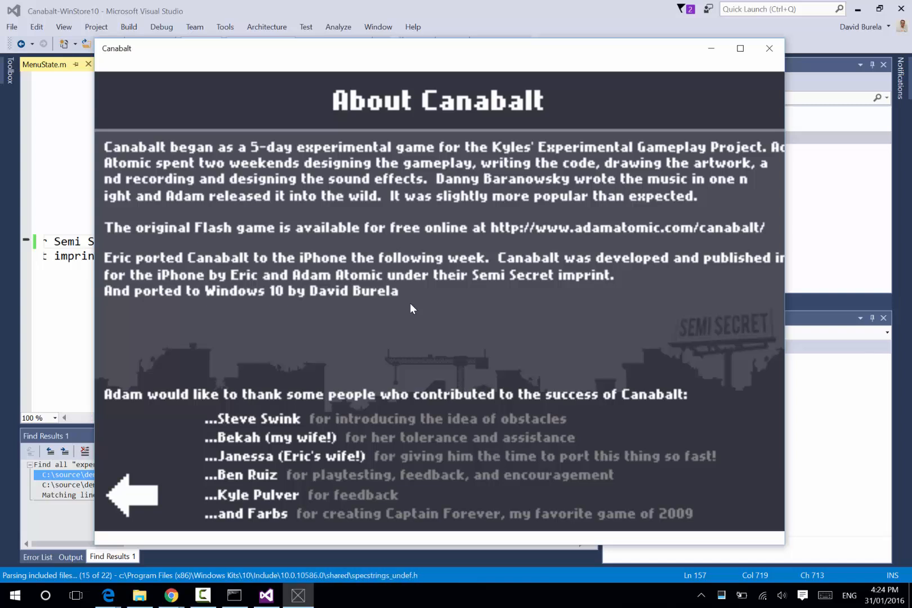
{"action": "mouse_move", "coordinate": [383, 304]}
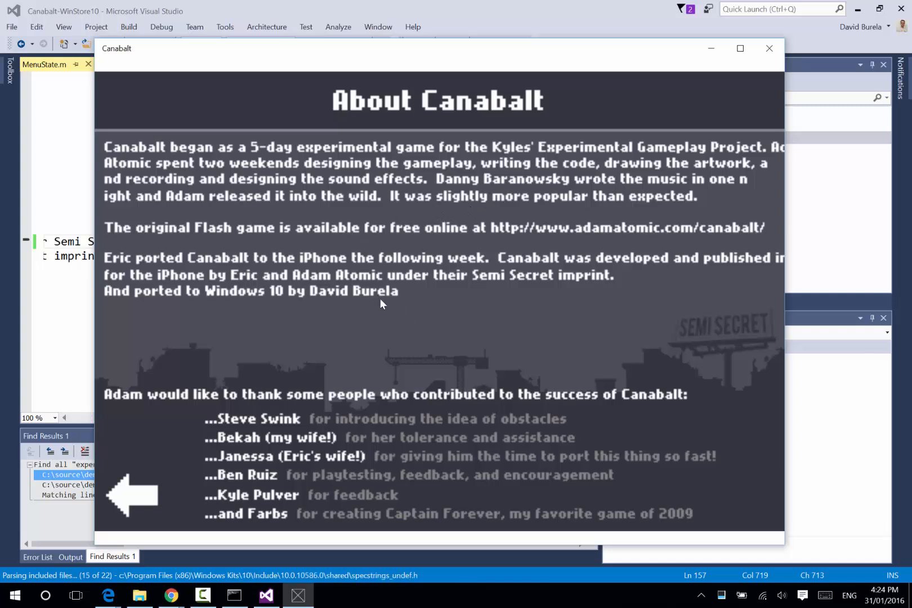
{"action": "mouse_move", "coordinate": [410, 150]}
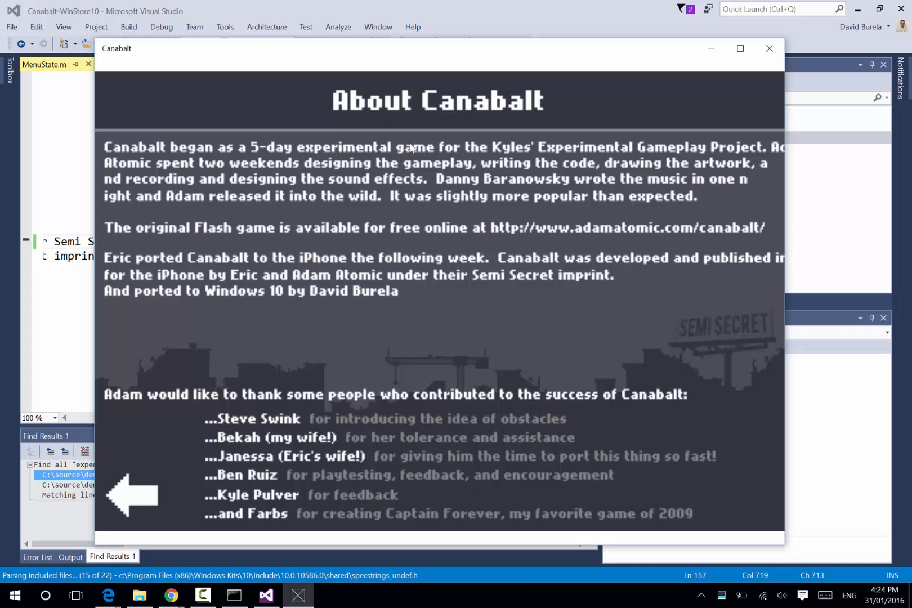
{"action": "mouse_move", "coordinate": [384, 131]}
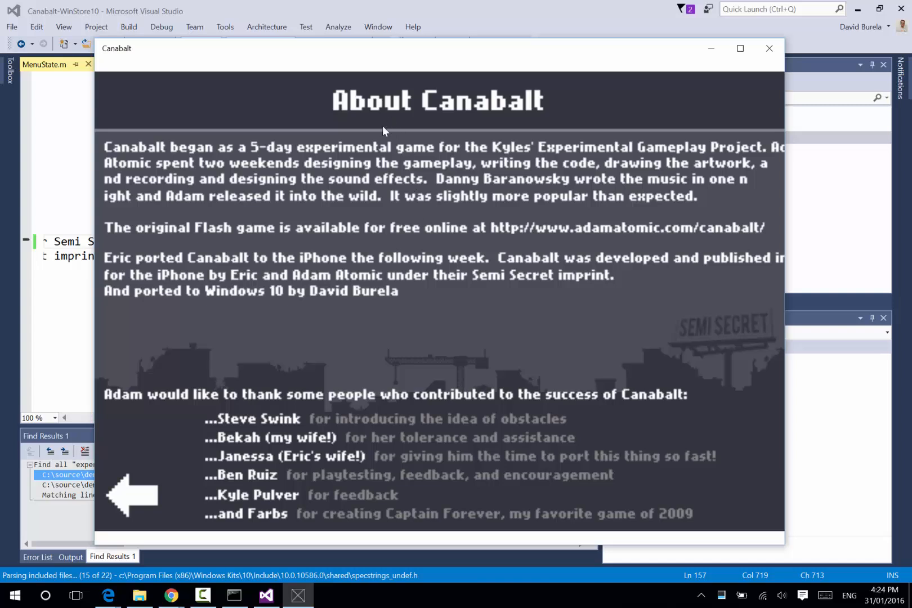